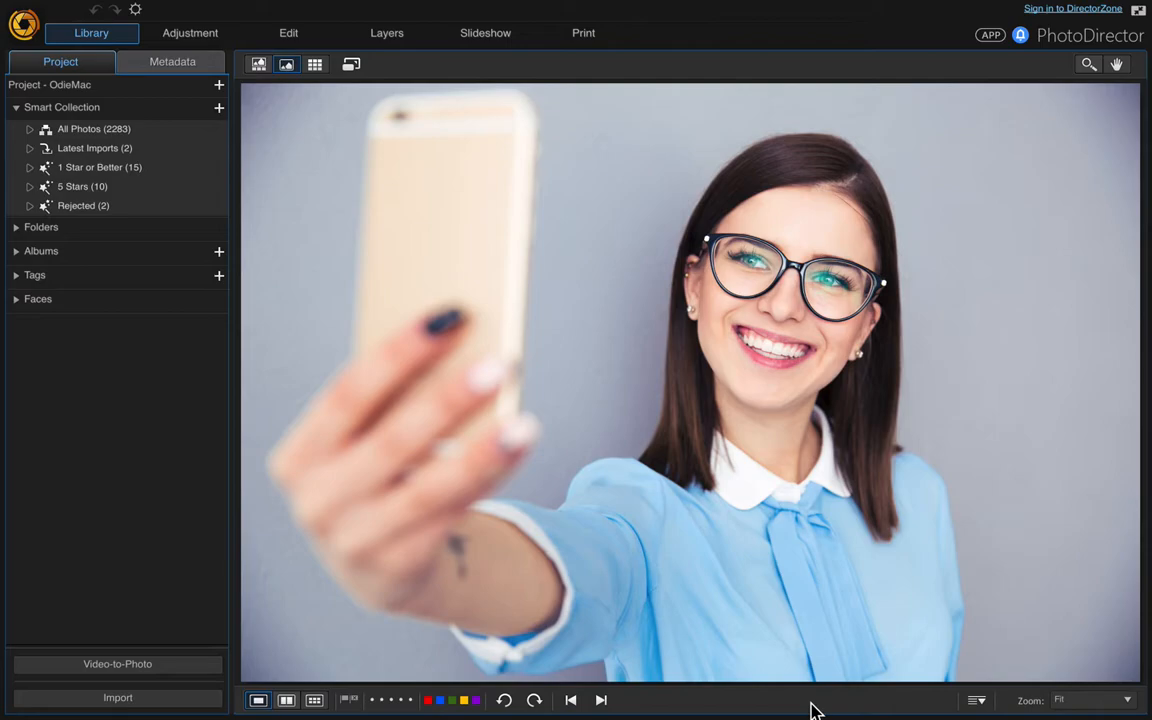
mouse_move(638, 67)
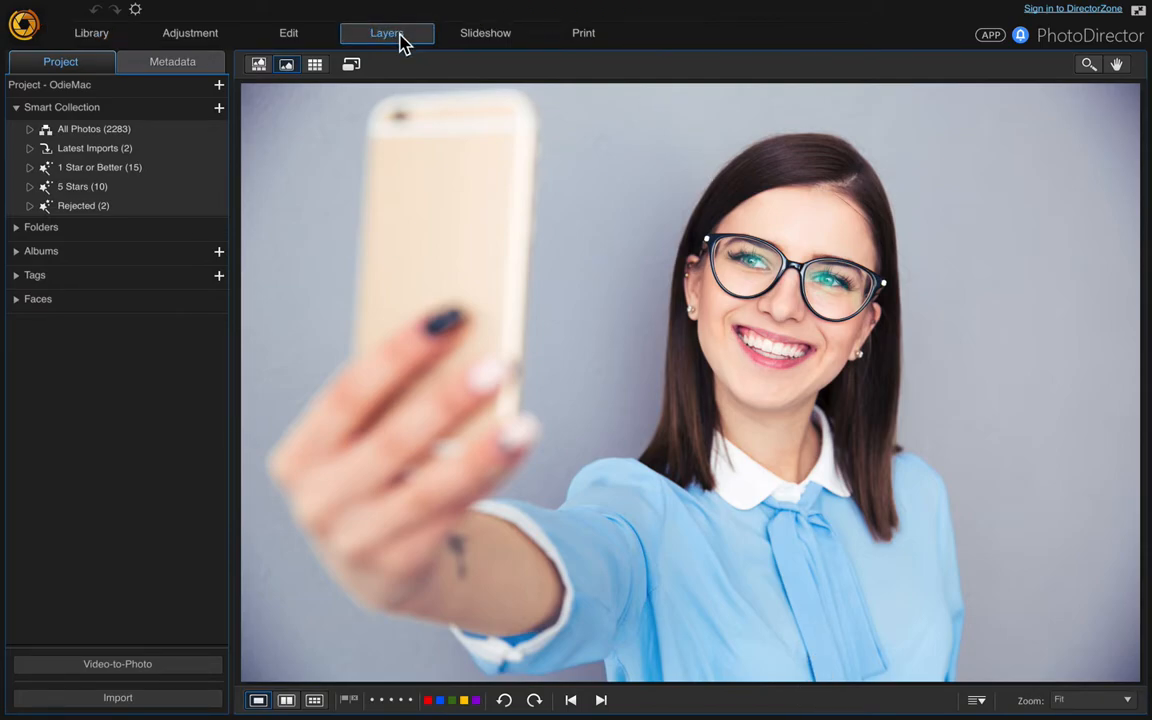
Duplicate the selfie's Background layer and rename the copy 'Current Layer'.
click(386, 33)
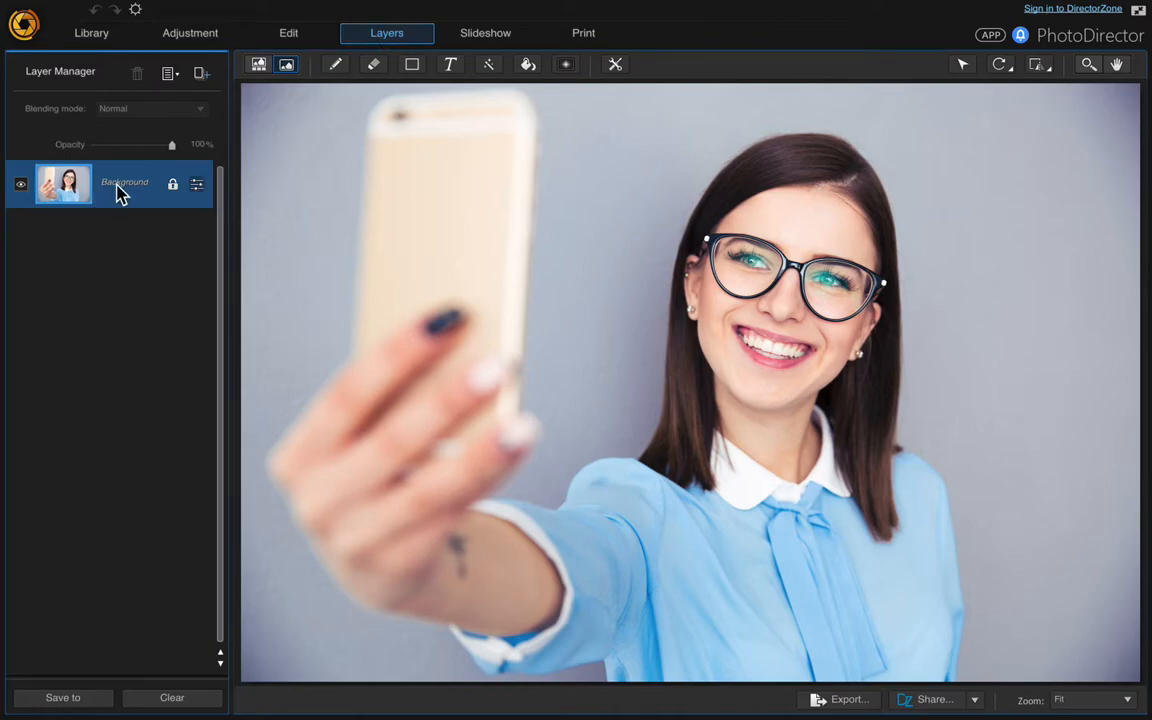
right_click(124, 183)
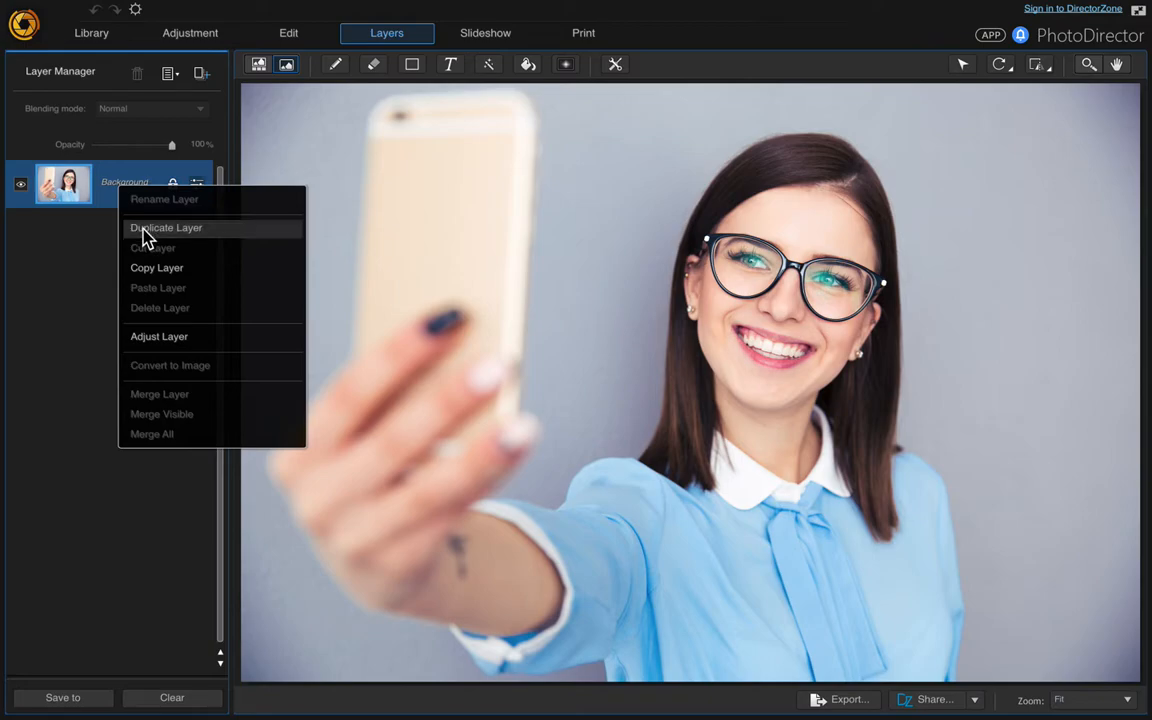
click(166, 227)
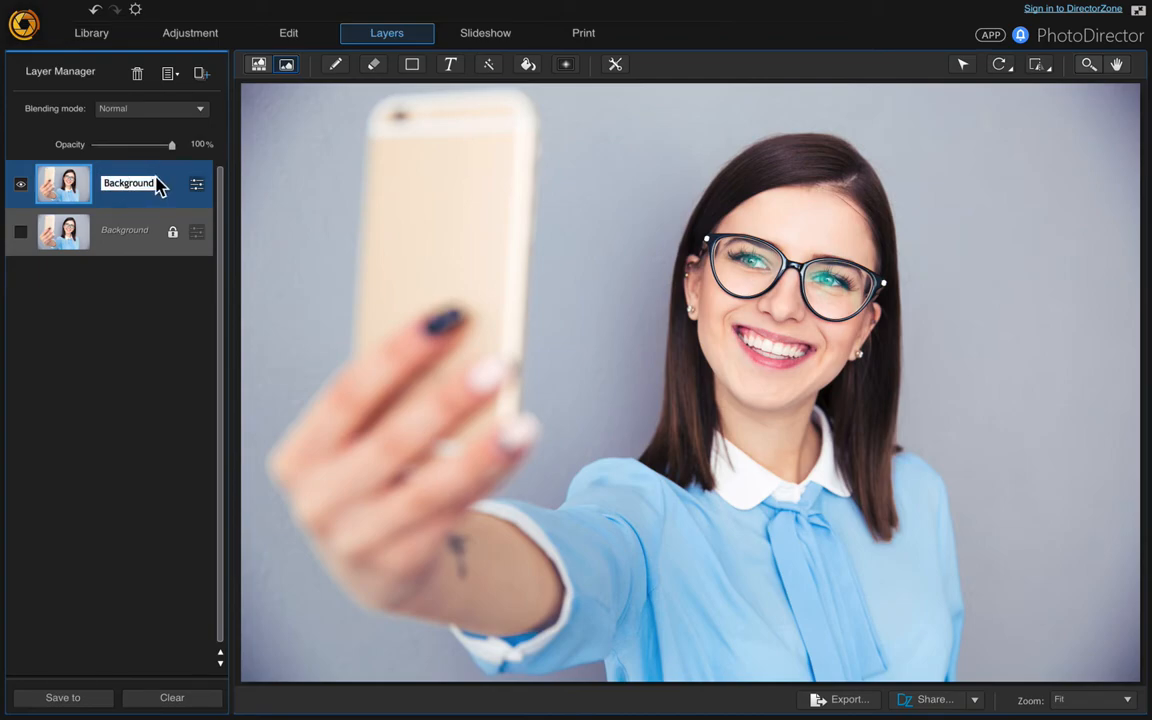
double_click(128, 183)
text(Current Layer)
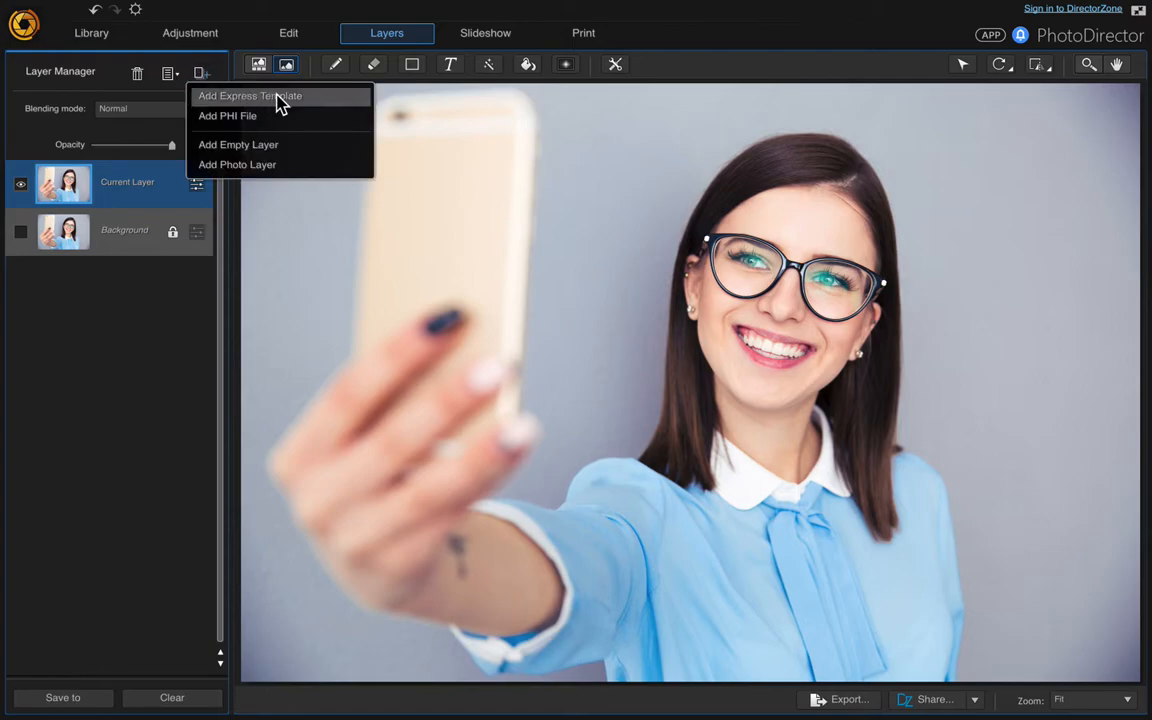
Choose Add Express Template to bring up the template chooser.
click(250, 95)
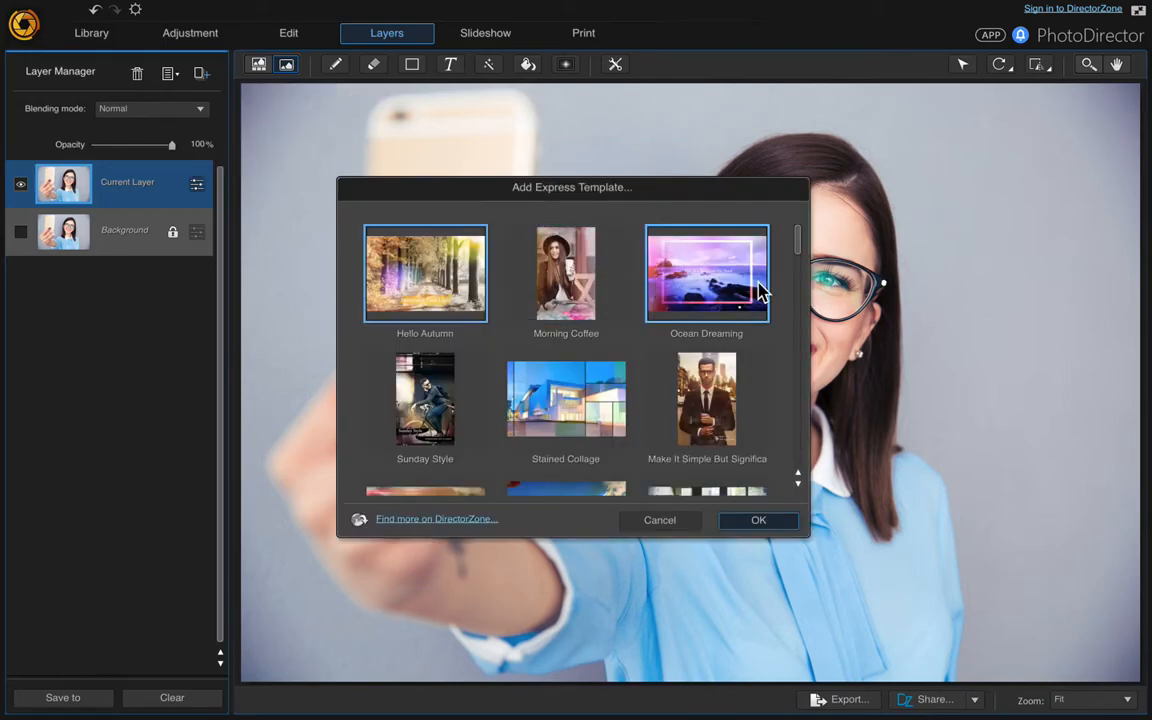
mouse_move(745, 293)
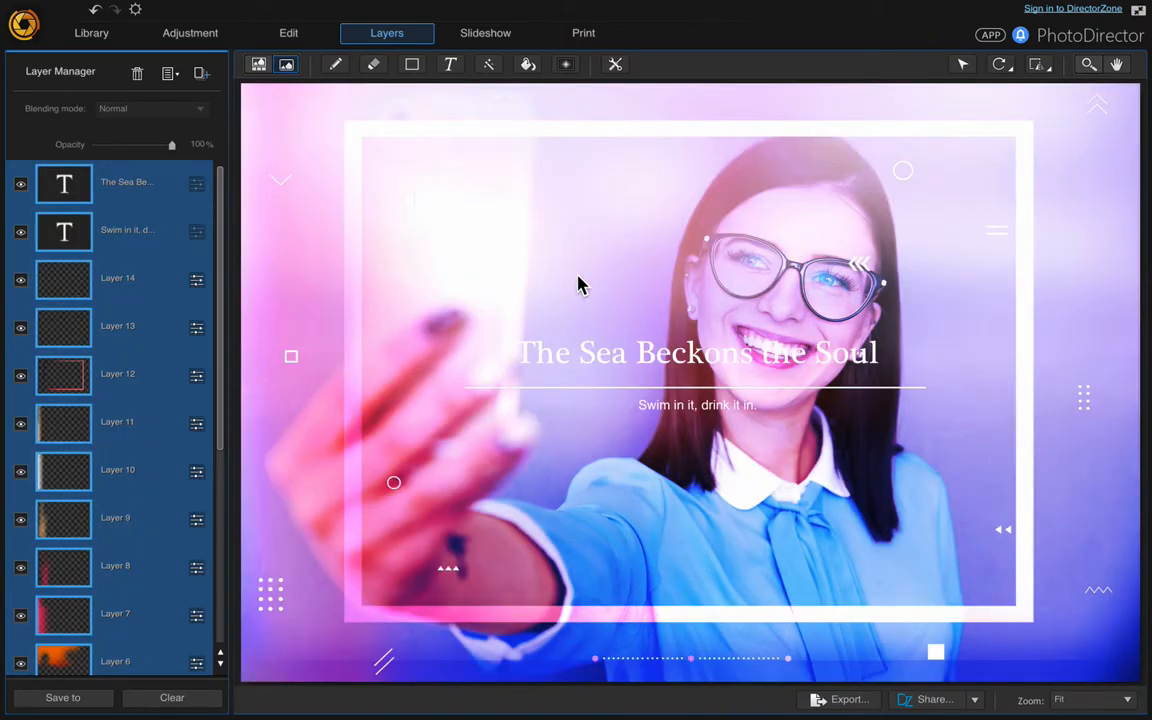
mouse_move(20, 185)
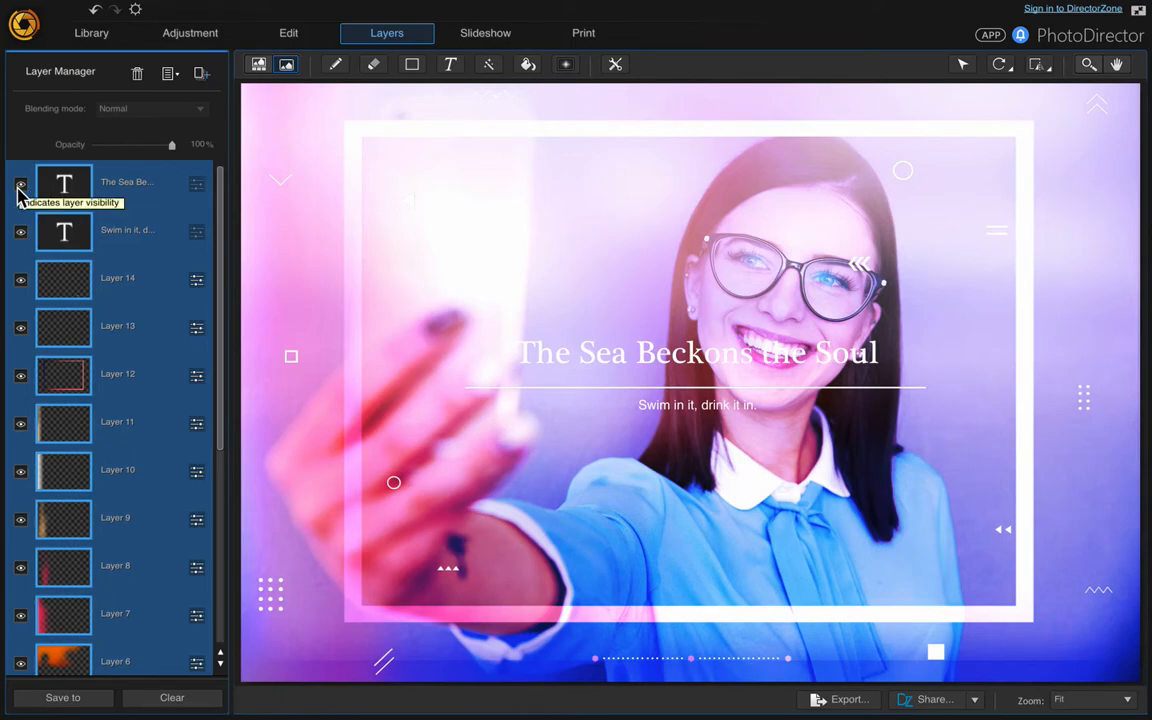
mouse_move(295, 393)
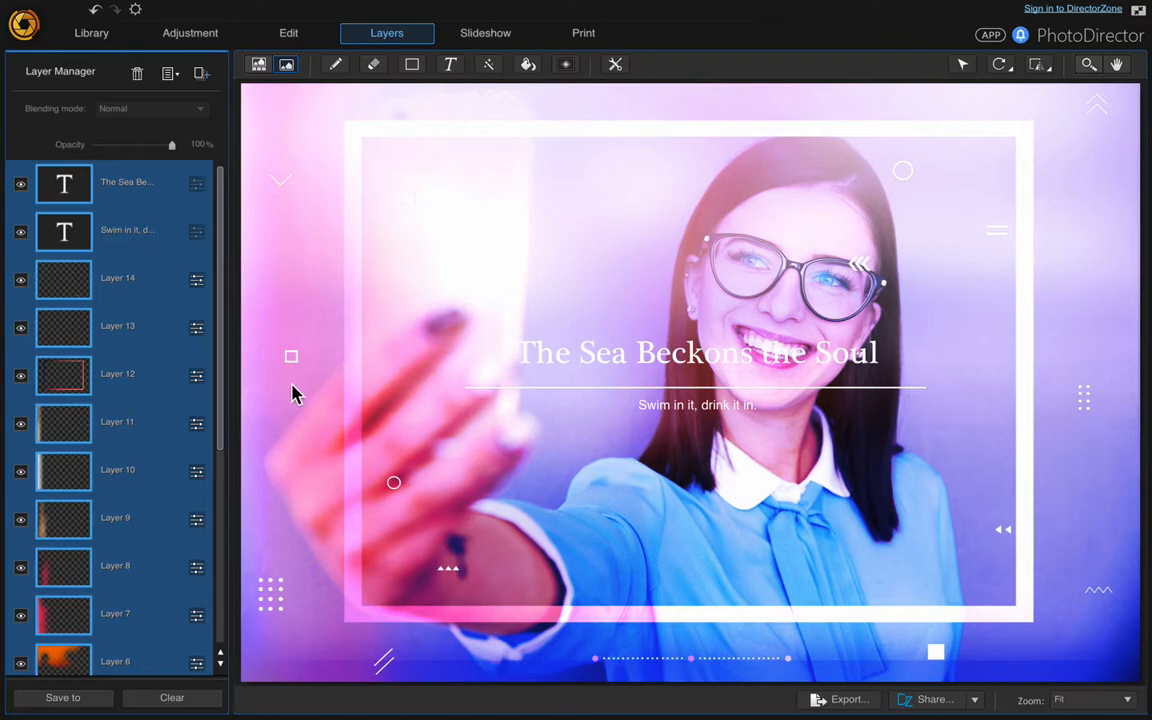
mouse_move(668, 665)
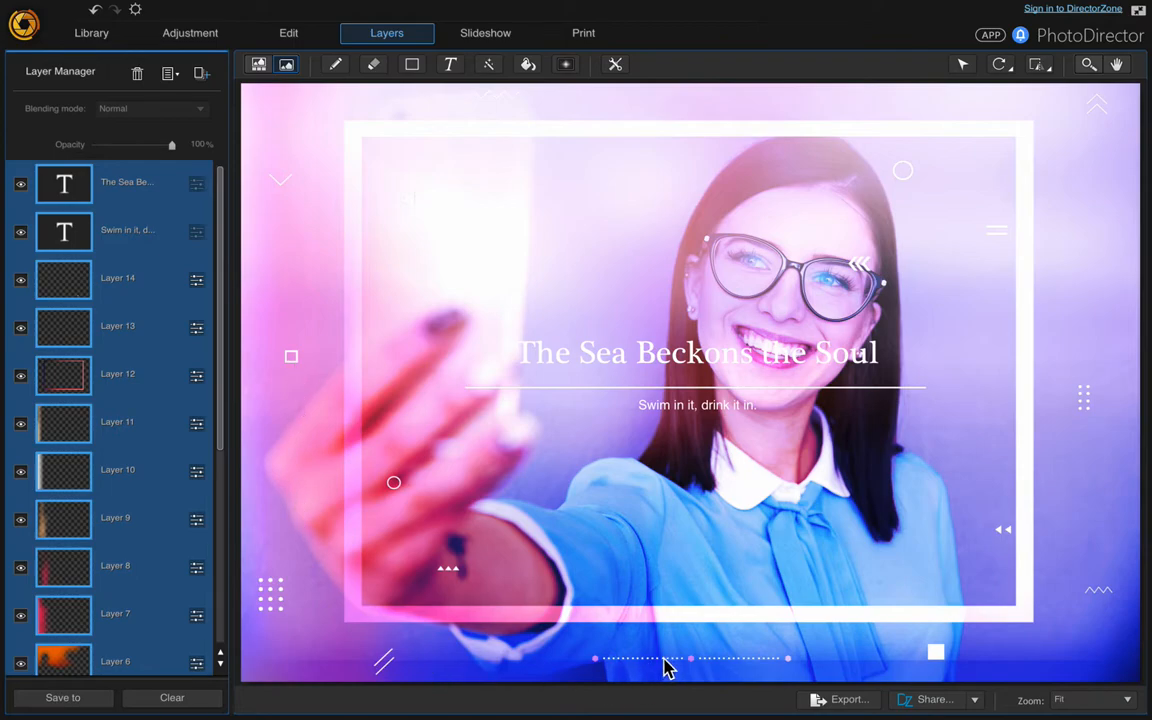
Delete the template's heading and subtitle text layers along with Layers 14 and 13.
click(127, 182)
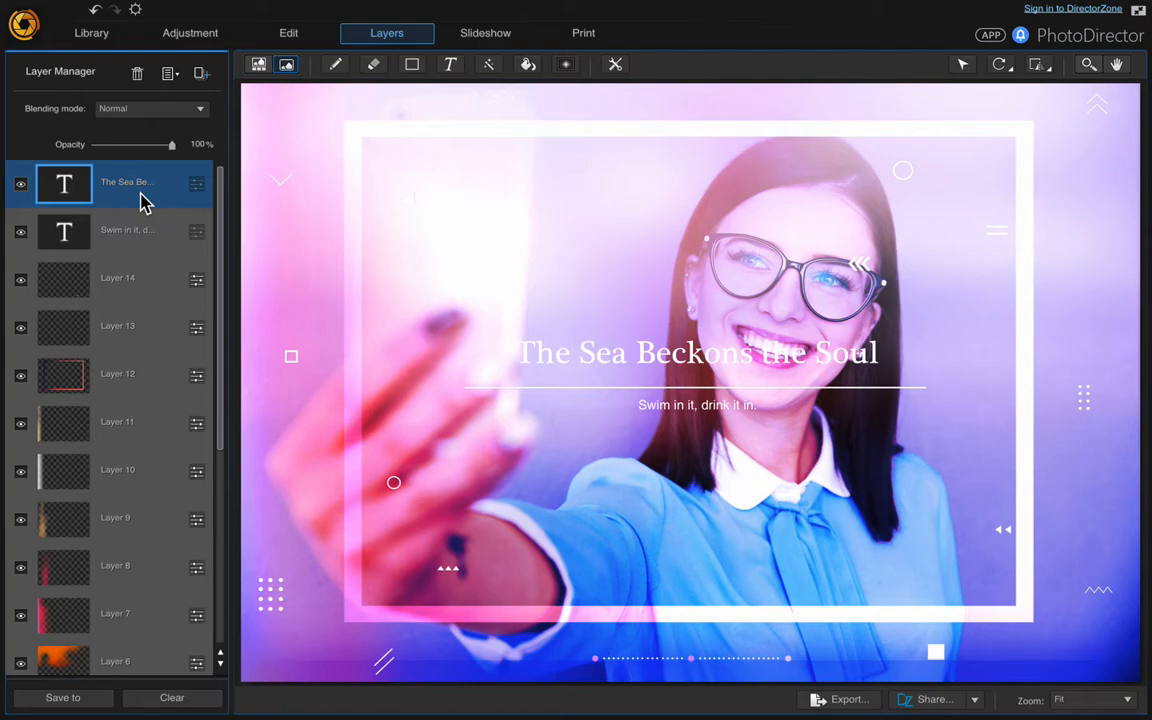
click(117, 278)
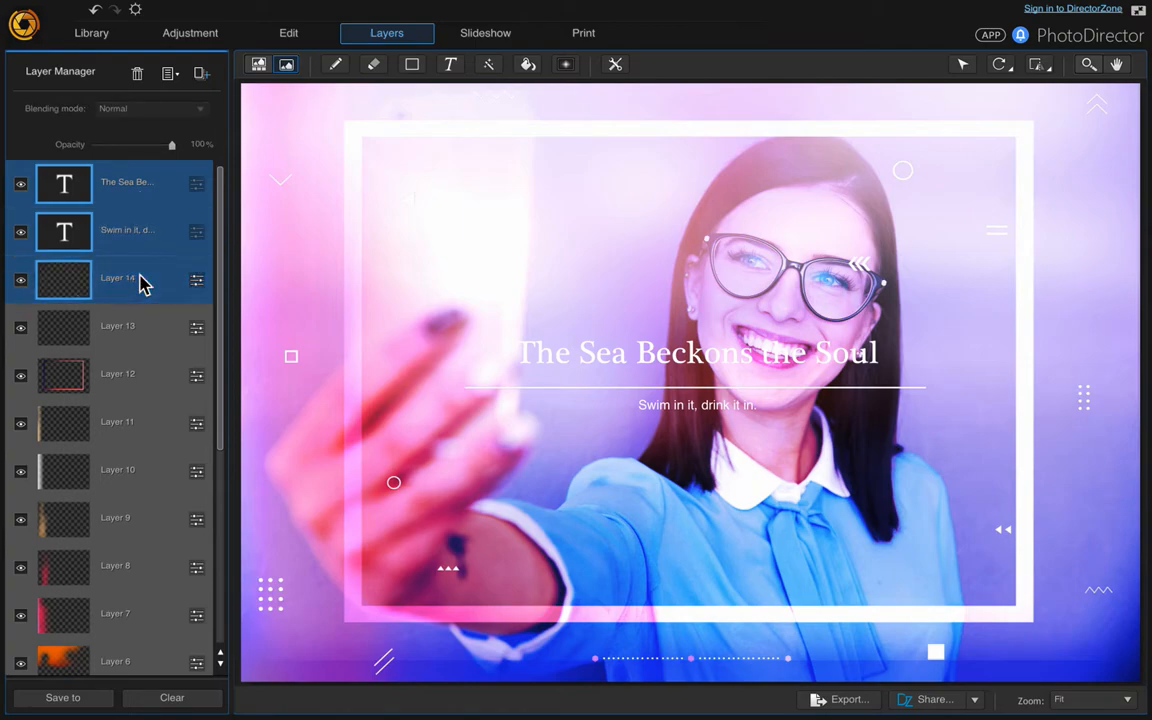
click(117, 326)
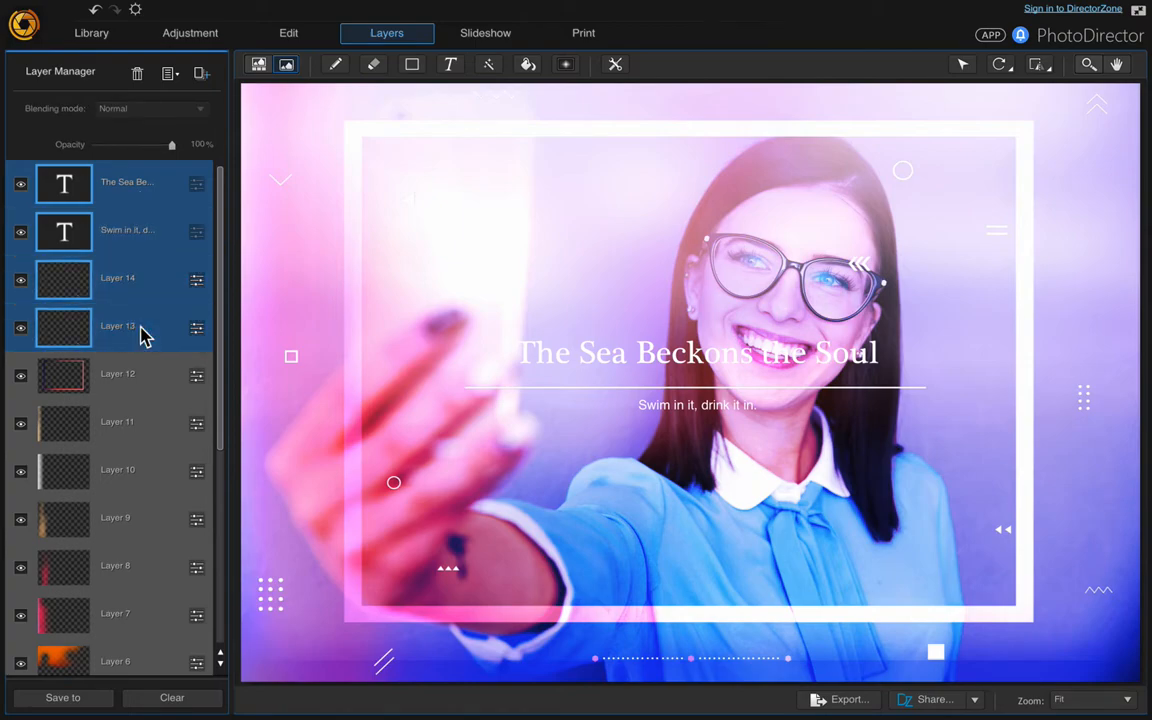
right_click(118, 326)
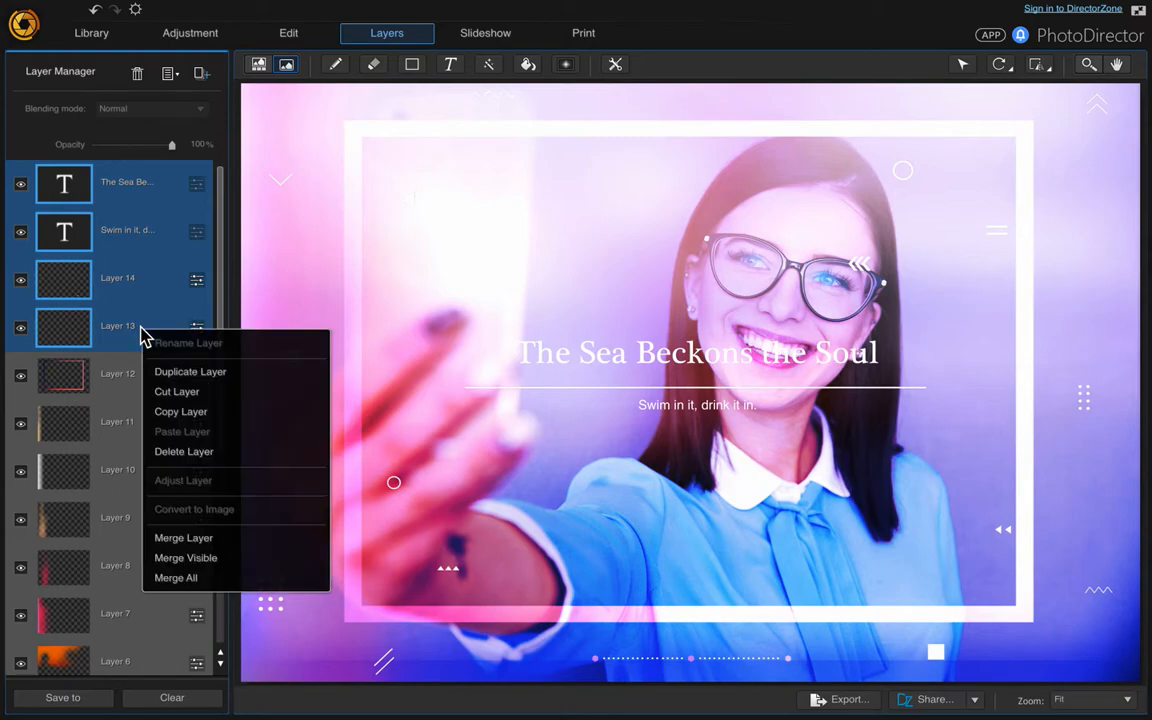
mouse_move(210, 378)
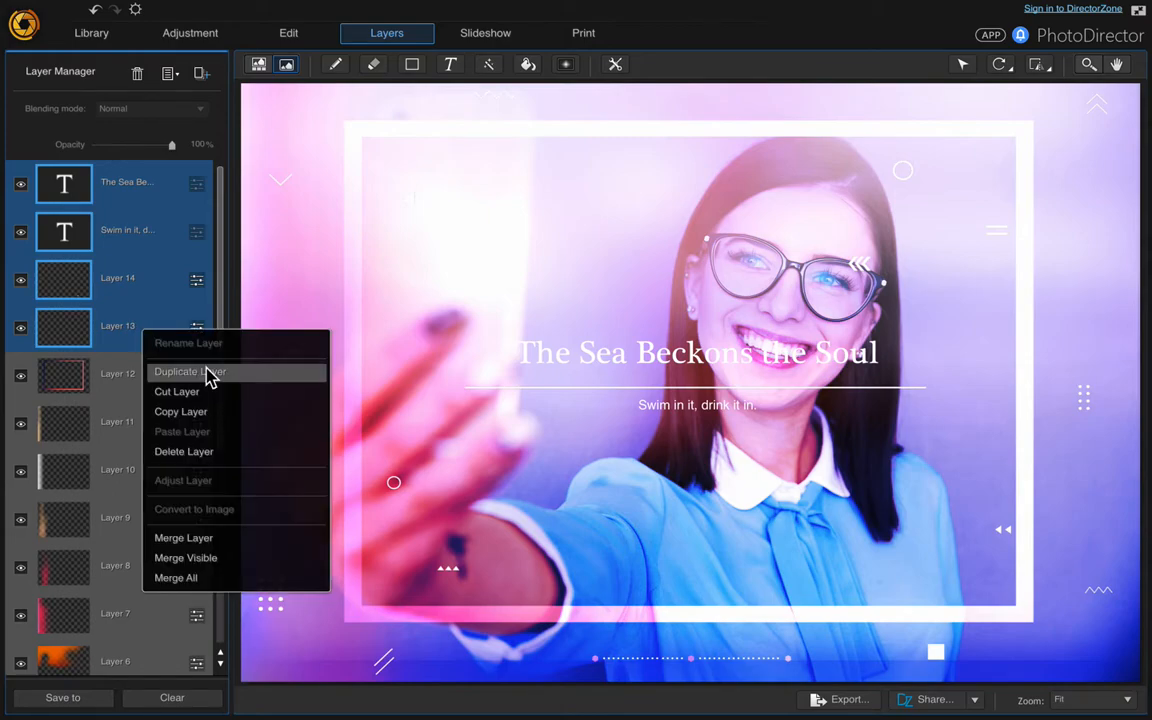
mouse_move(208, 451)
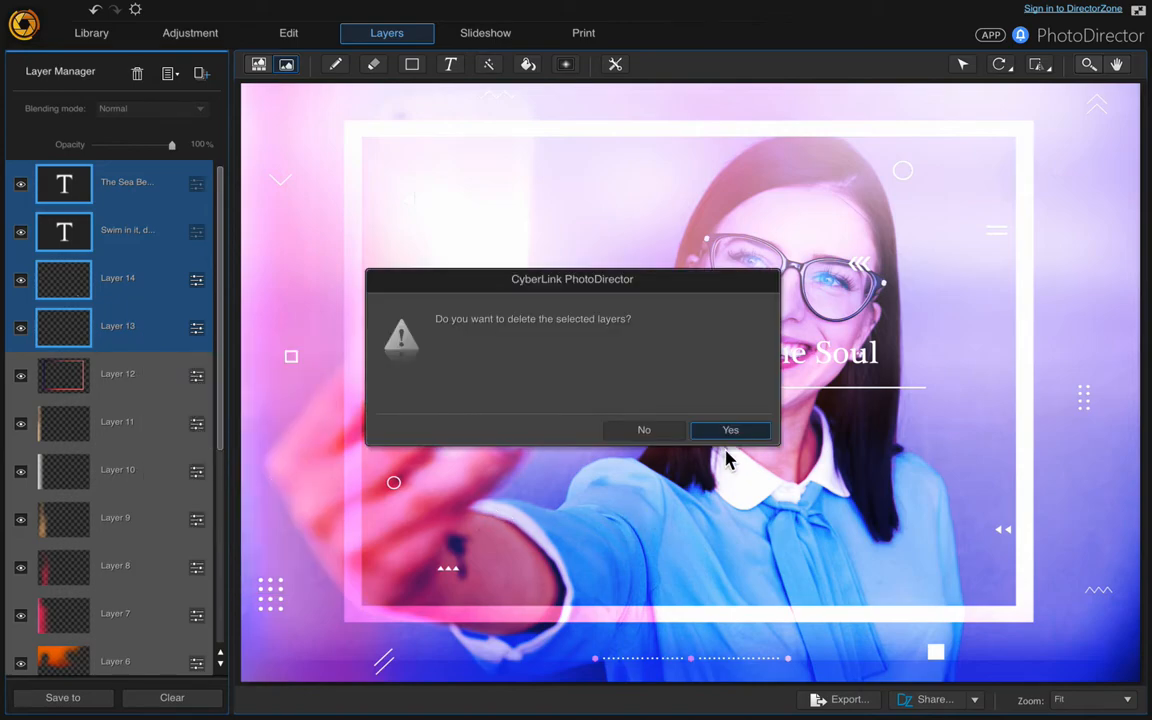
click(730, 430)
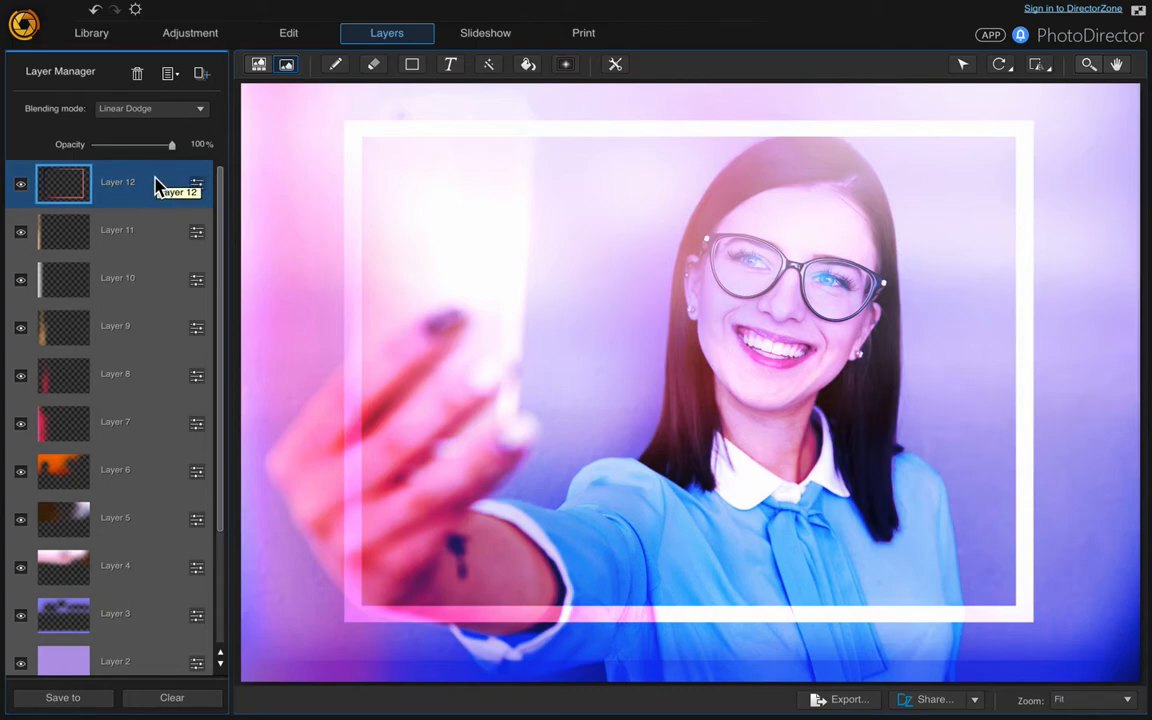
mouse_move(160, 186)
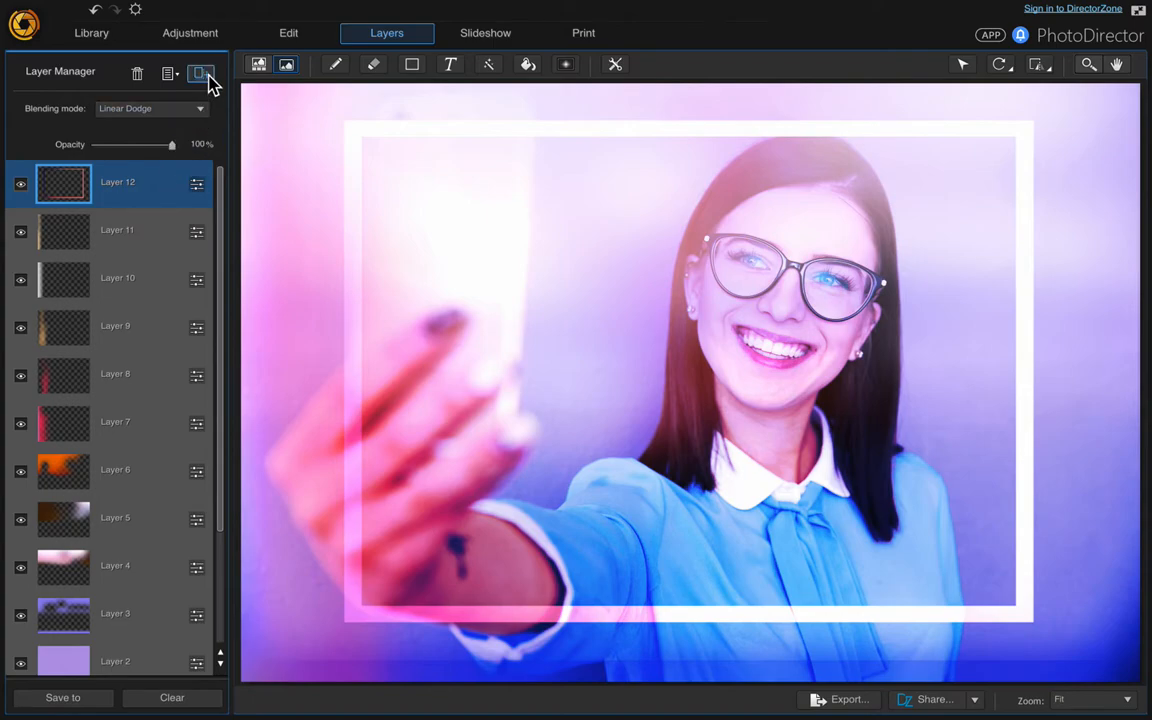
Open the Add Layer menu and request a new photo layer.
click(200, 74)
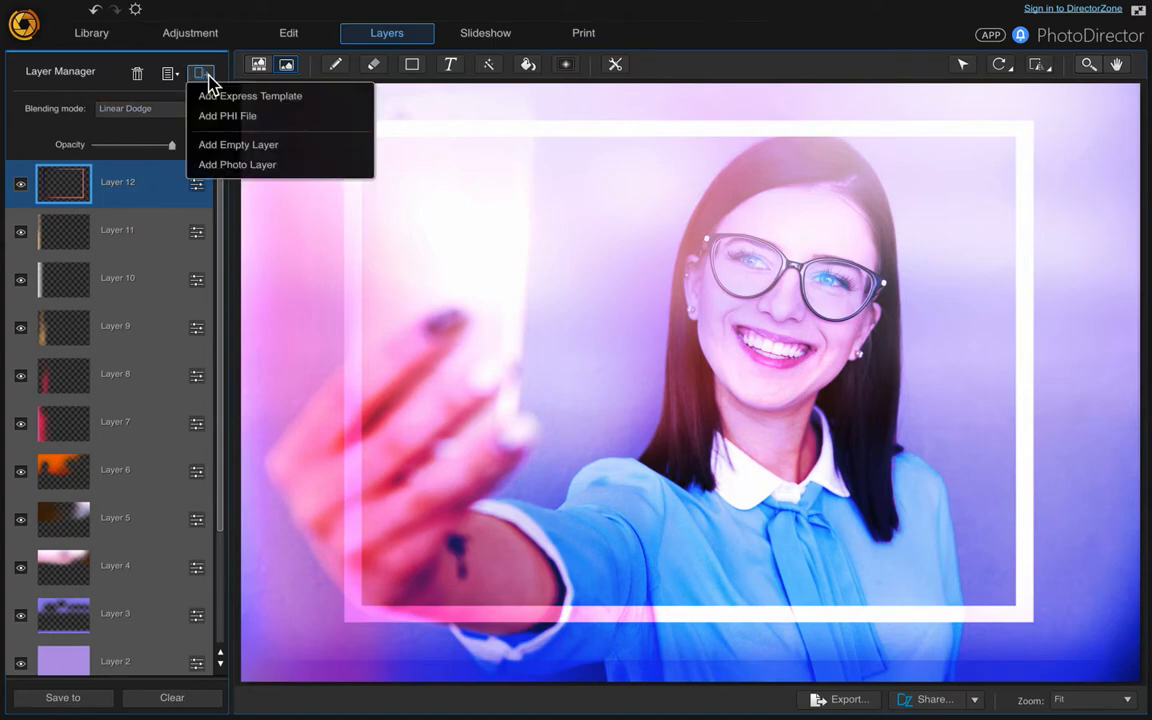
mouse_move(248, 169)
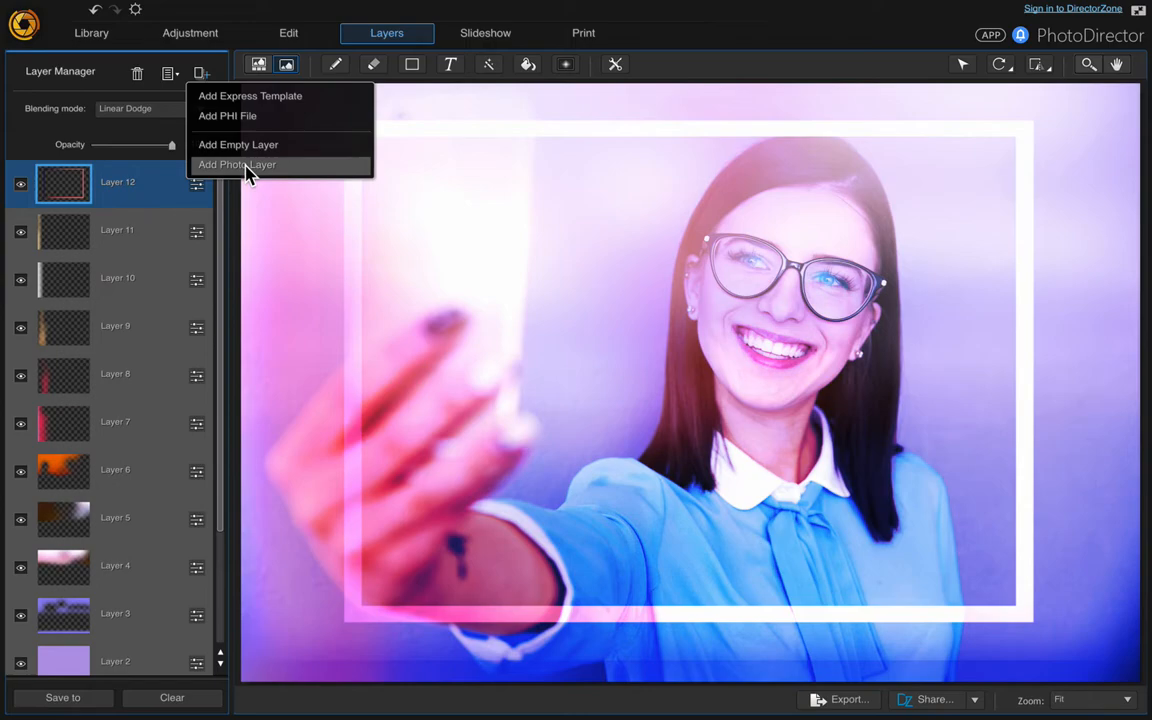
click(237, 164)
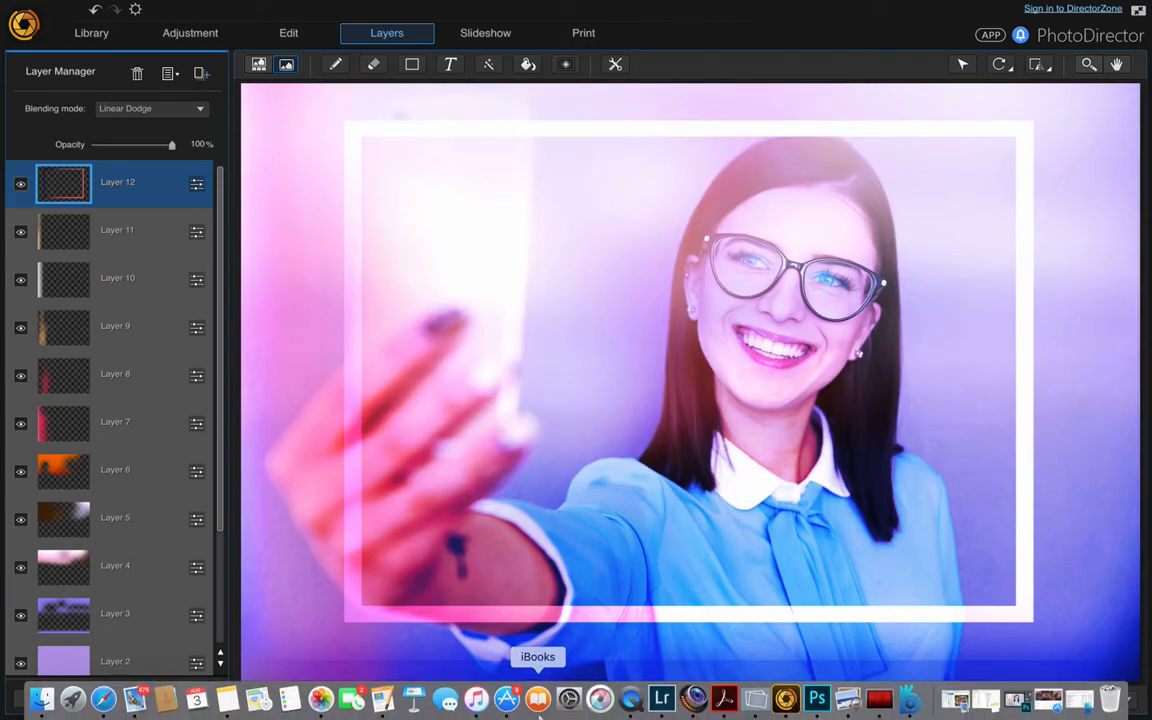
mouse_move(506, 699)
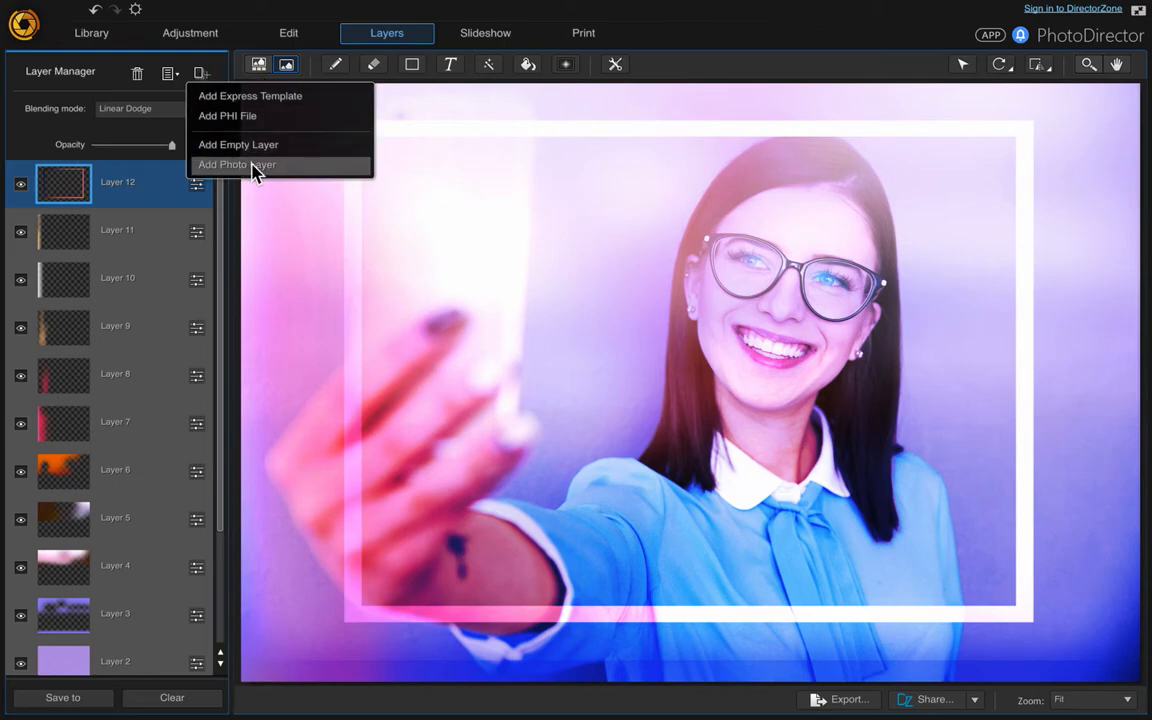
Add 'The Laws Of Attraction' screenshot from Documents as a new photo layer.
click(237, 164)
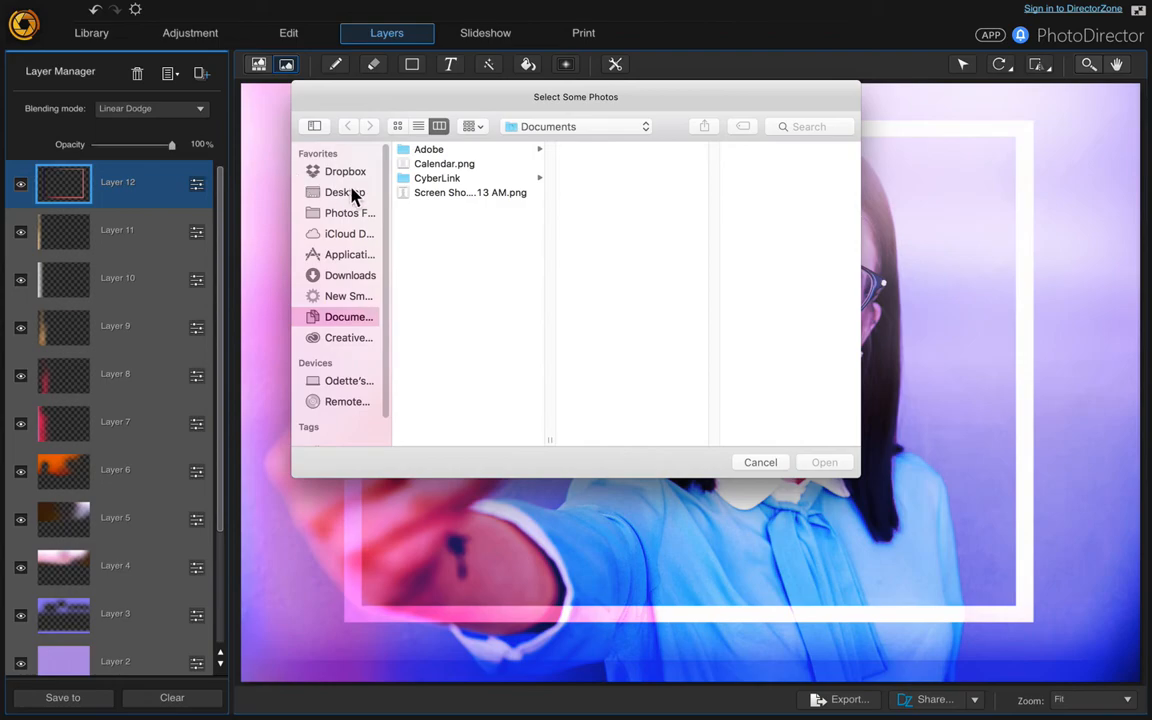
click(470, 192)
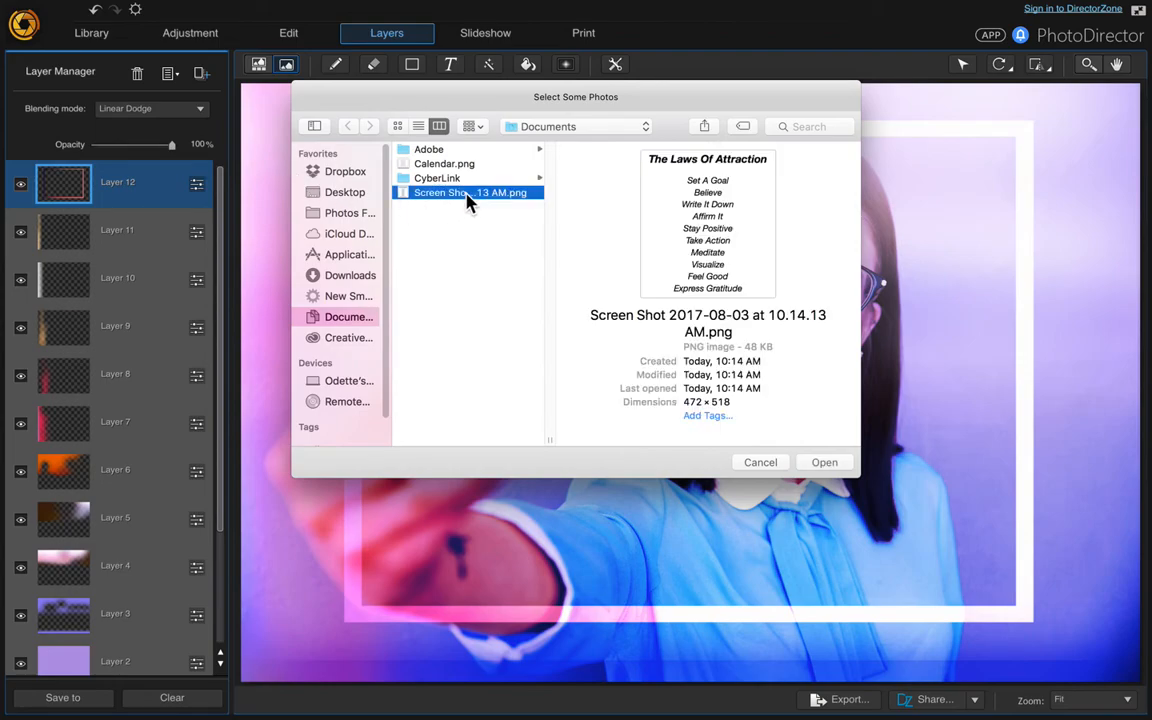
click(824, 462)
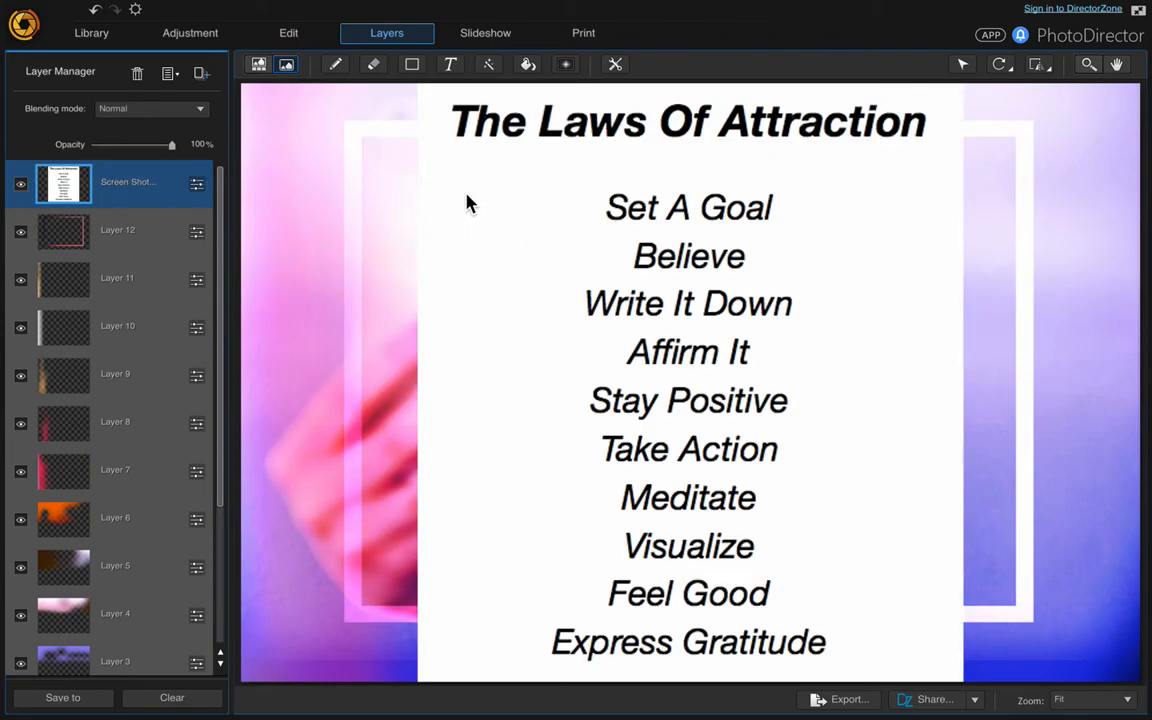
mouse_move(655, 130)
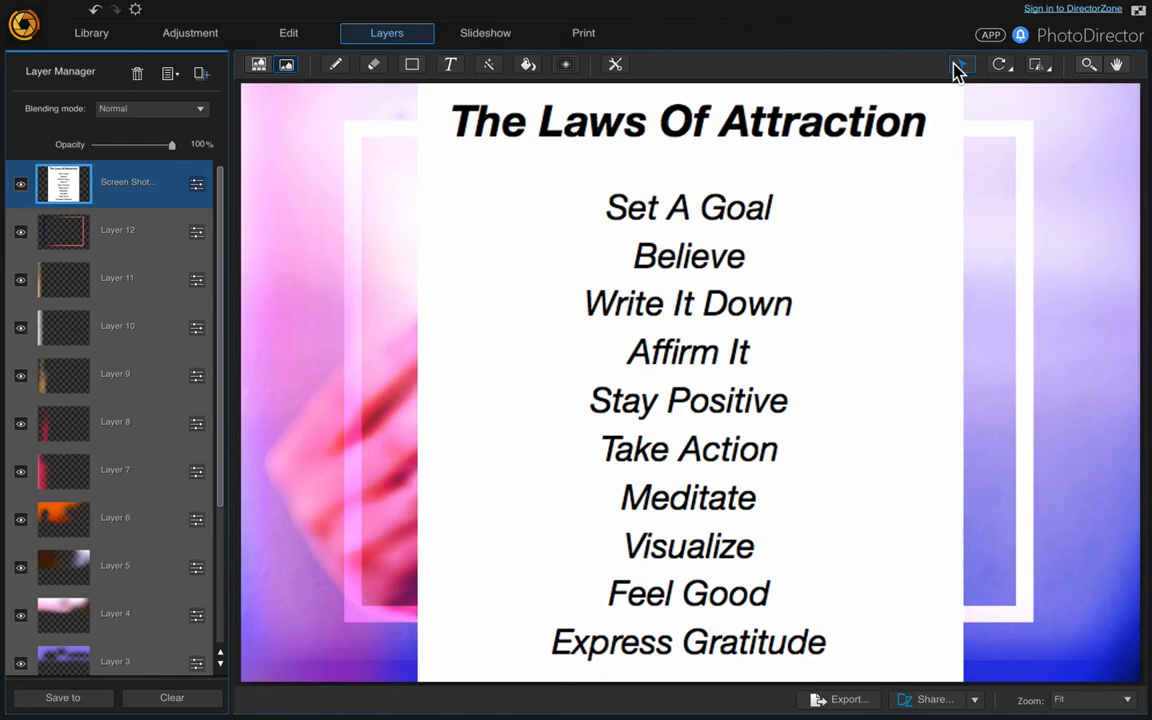
Shrink the Laws Of Attraction list and place it top-left inside the white frame.
click(961, 64)
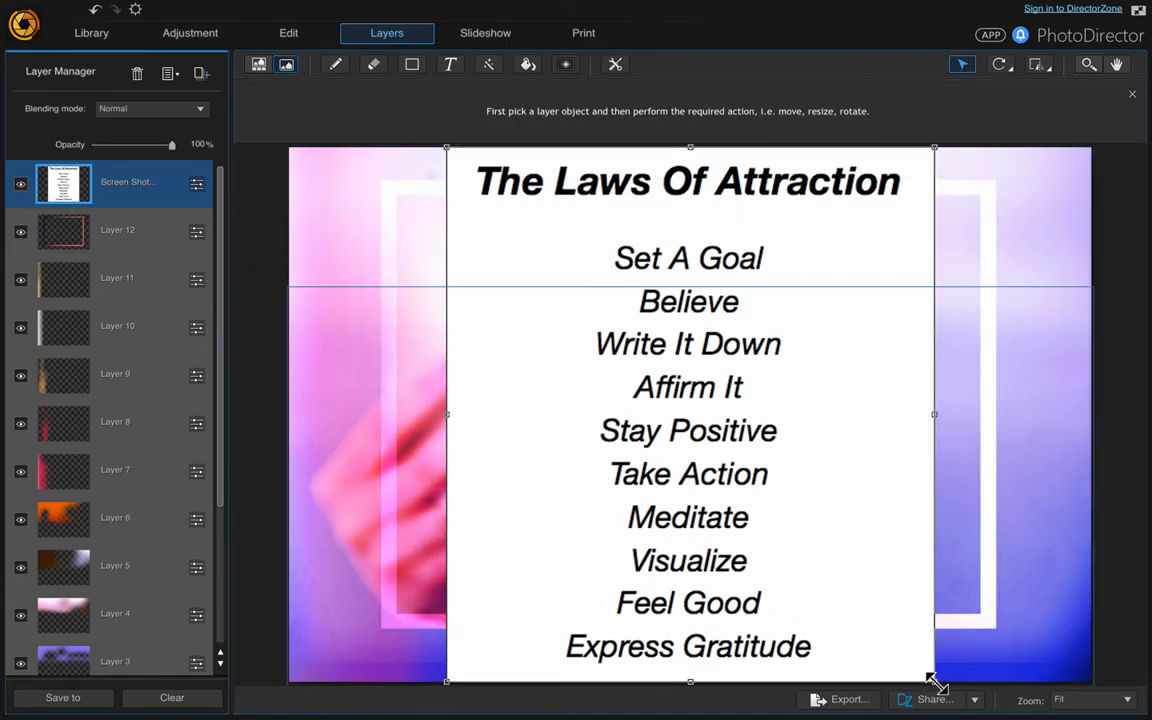
drag(934, 681, 635, 342)
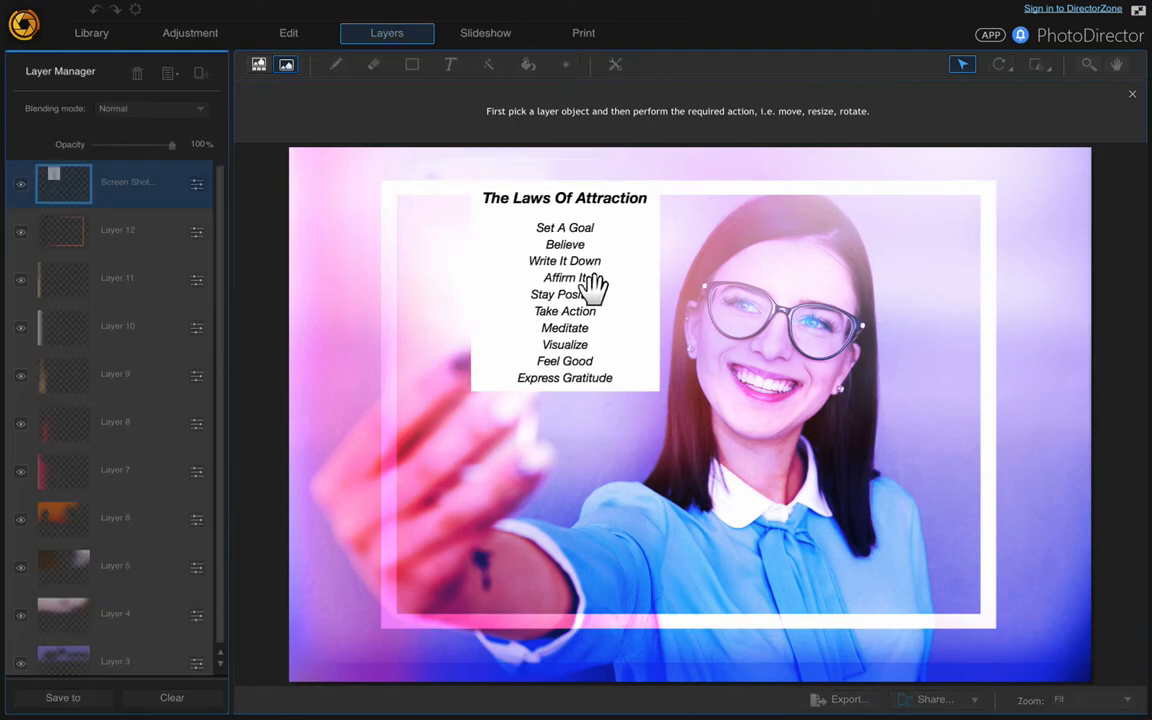
drag(595, 290, 575, 305)
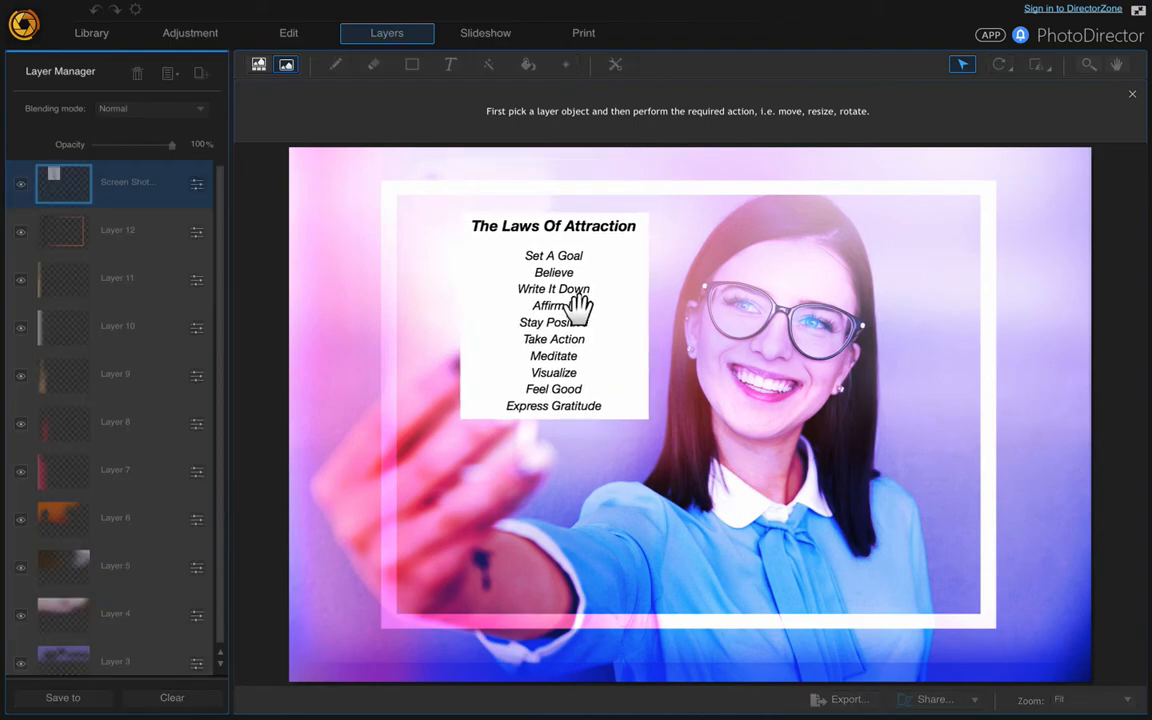
click(550, 315)
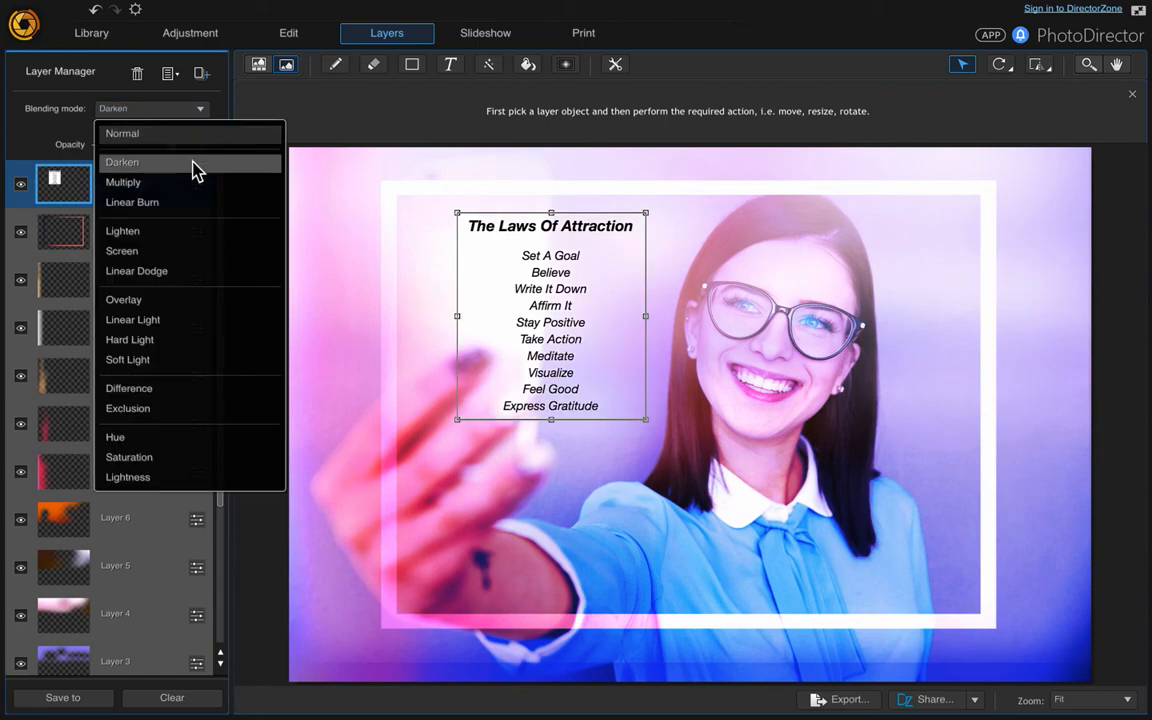
Set the list layer's blending mode to Darken so the white background disappears.
click(121, 161)
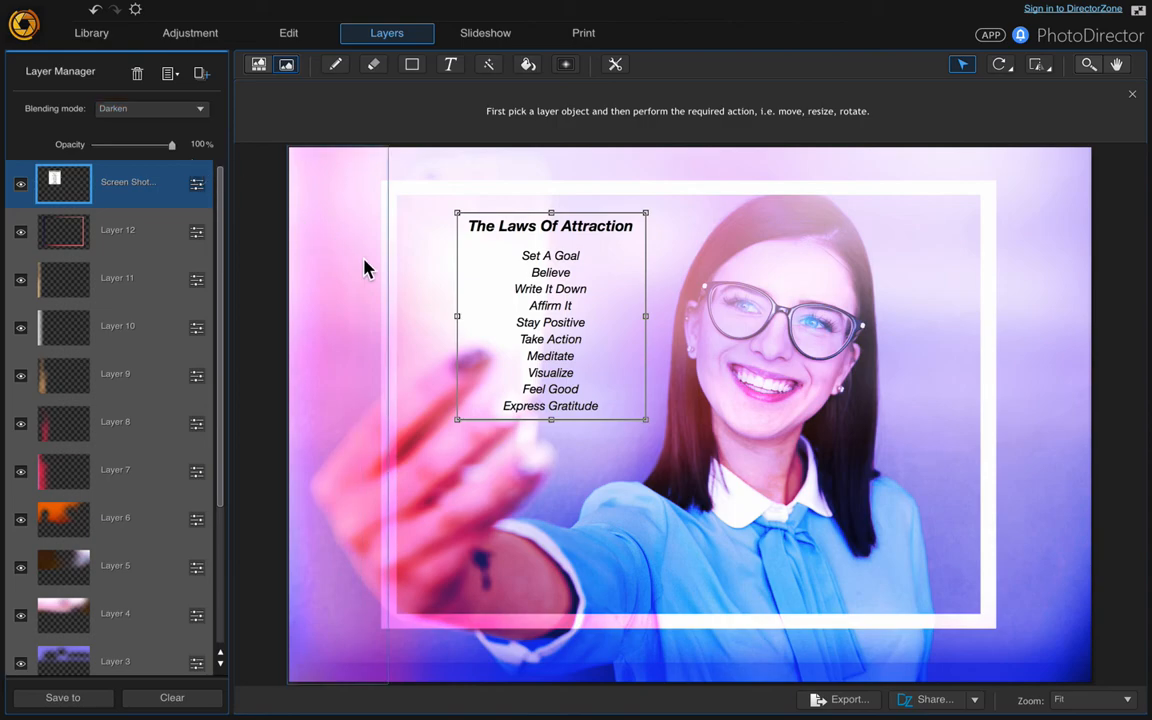
mouse_move(275, 275)
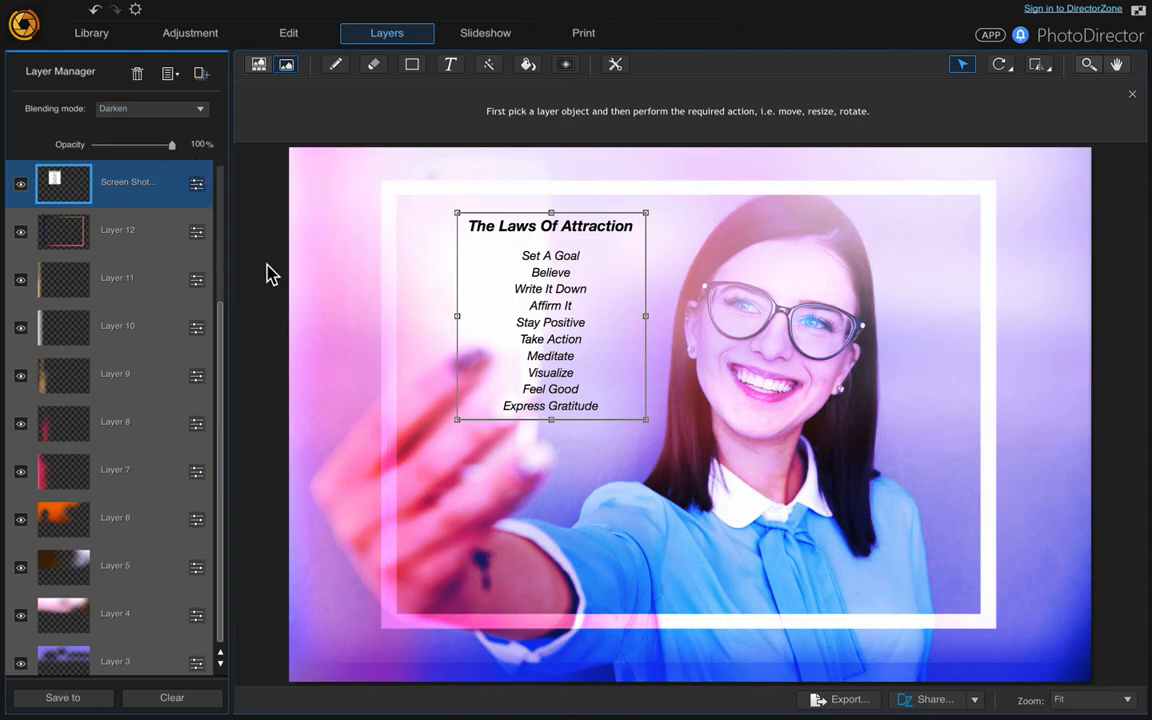
scroll(down, 3)
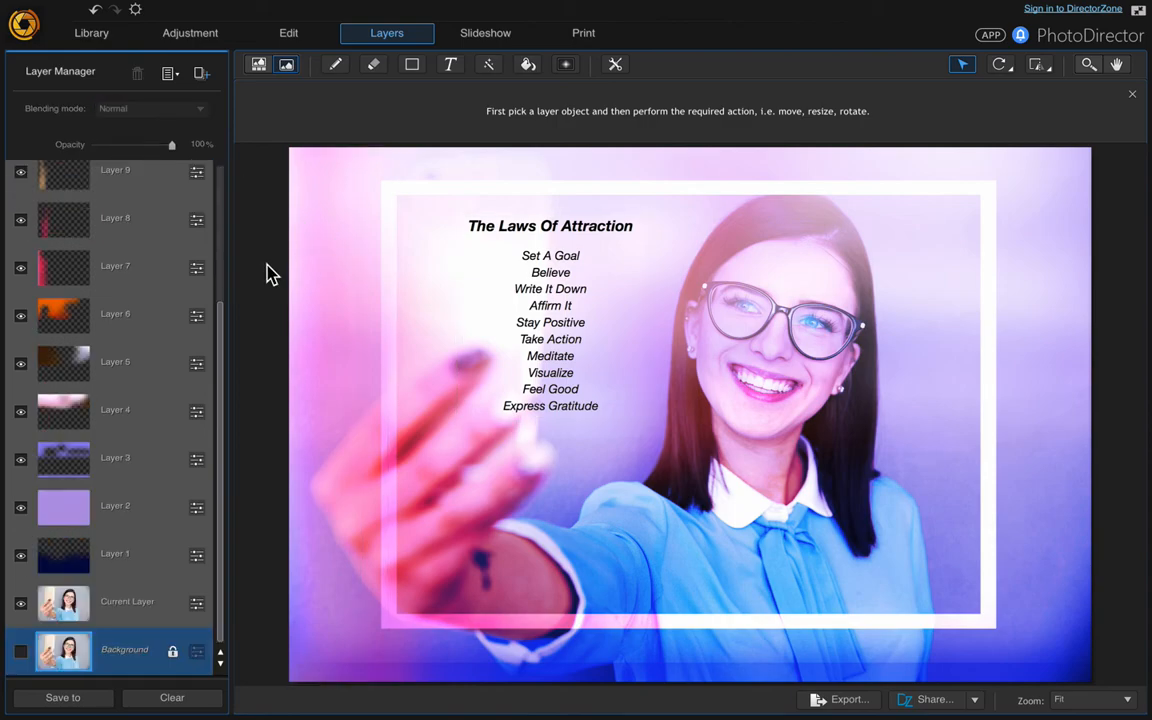